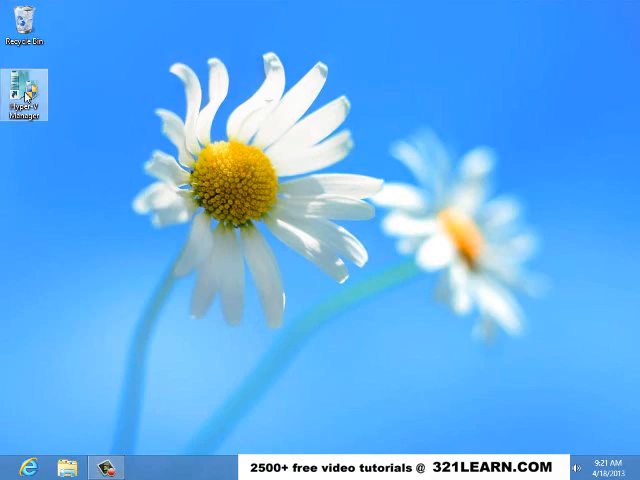
# Select the Suse Unix VM in Hyper-V Manager, then launch Internet Explorer.
pyautogui.doubleClick(16, 104)
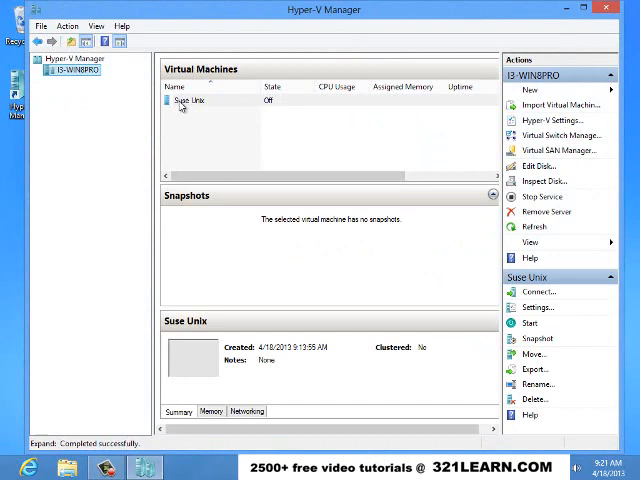
pyautogui.click(190, 100)
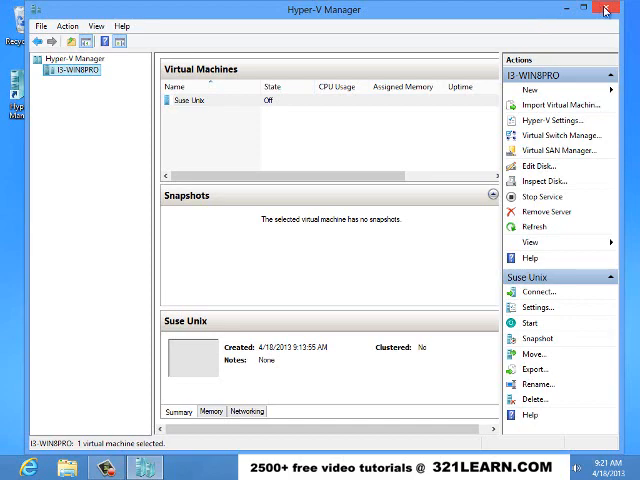
pyautogui.click(604, 10)
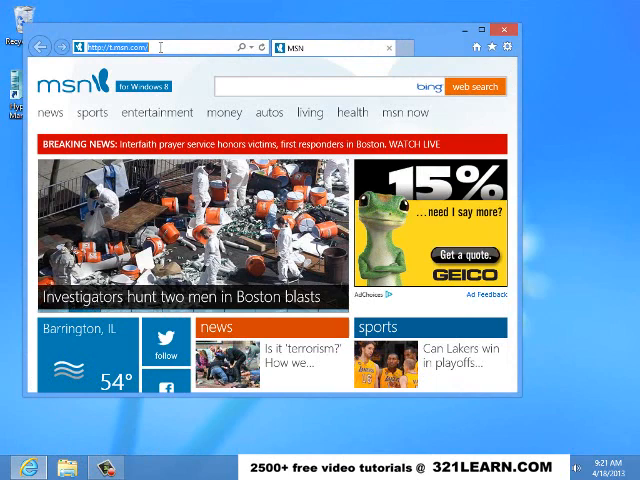
# Search Bing for 'suse unix' and open the Linux OS | SUSE Linux Enterprise result.
pyautogui.write('suse+unix&')
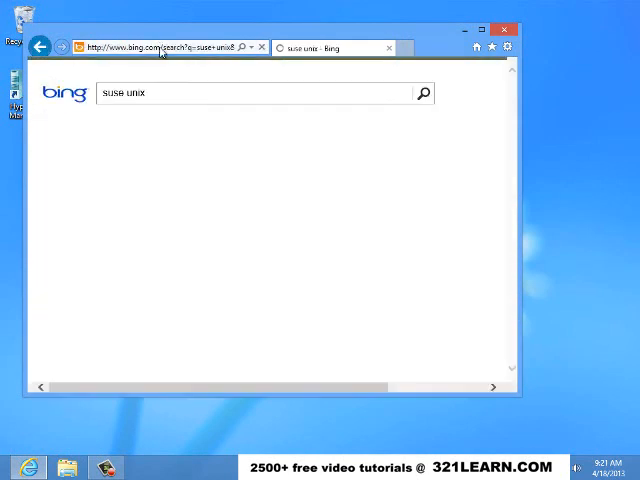
pyautogui.click(424, 92)
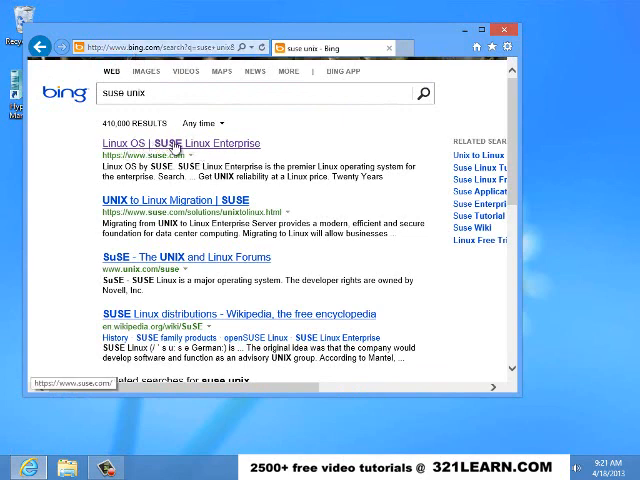
pyautogui.click(180, 144)
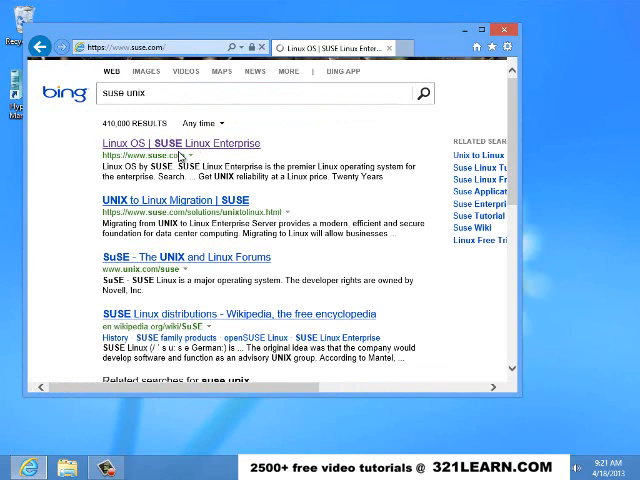
# Go to the FREE DOWNLOADS section of suse.com.
pyautogui.click(180, 144)
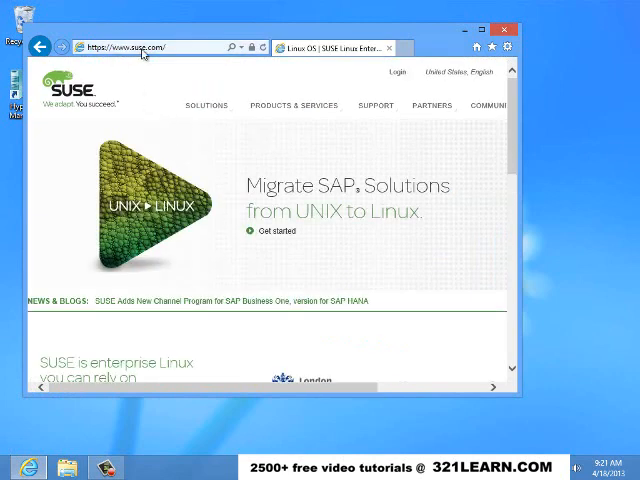
pyautogui.click(206, 104)
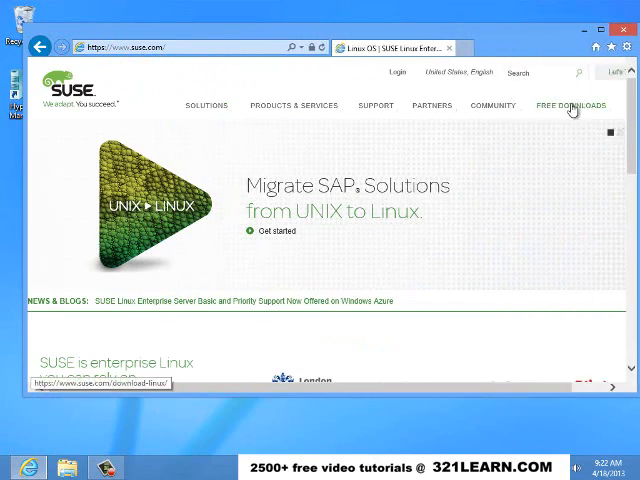
pyautogui.click(570, 104)
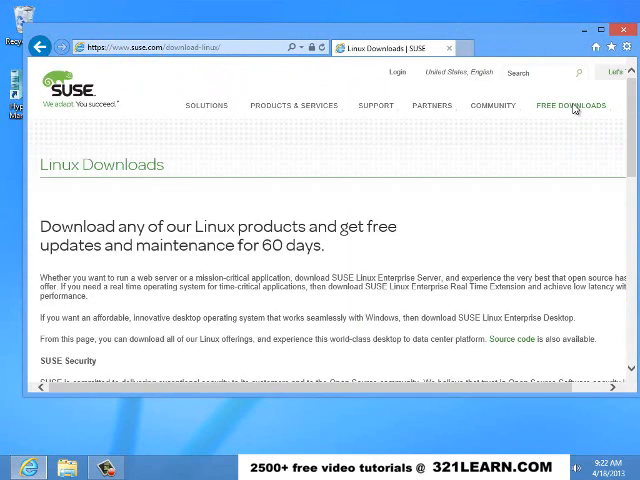
# Choose openSUSE from the Linux Downloads page.
pyautogui.scroll(-3)
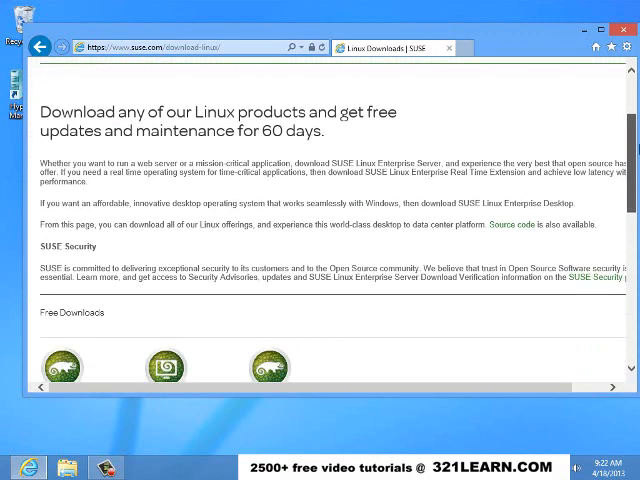
pyautogui.scroll(-3)
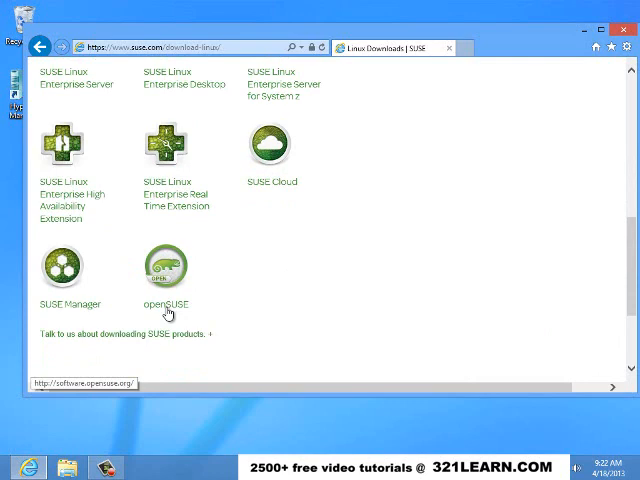
pyautogui.moveTo(168, 270)
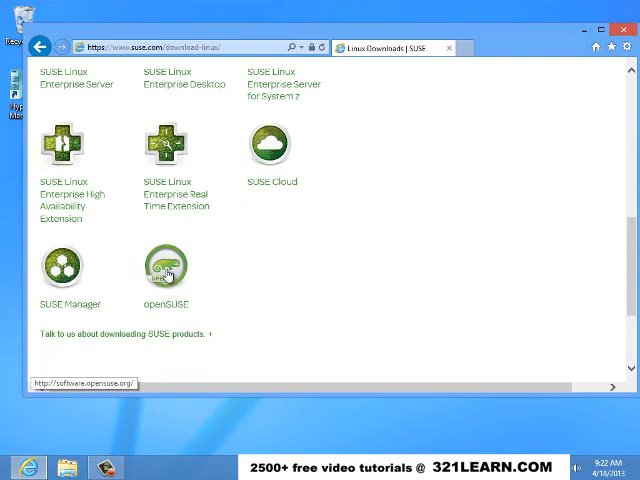
pyautogui.click(164, 268)
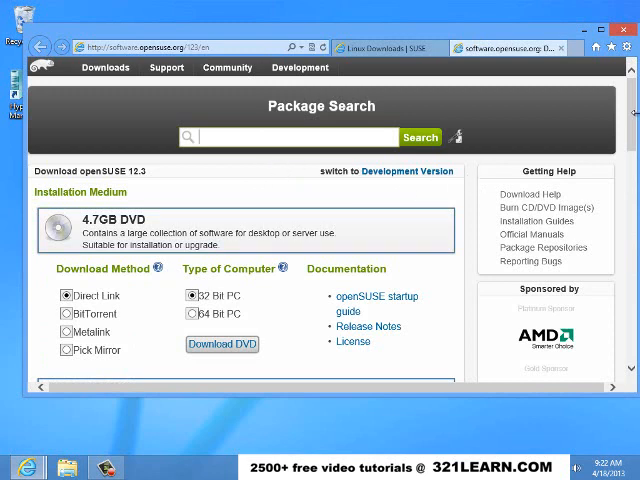
# Start downloading the openSUSE 12.3 4.7GB DVD ISO via Direct Link for 32 Bit PC.
pyautogui.scroll(-3)
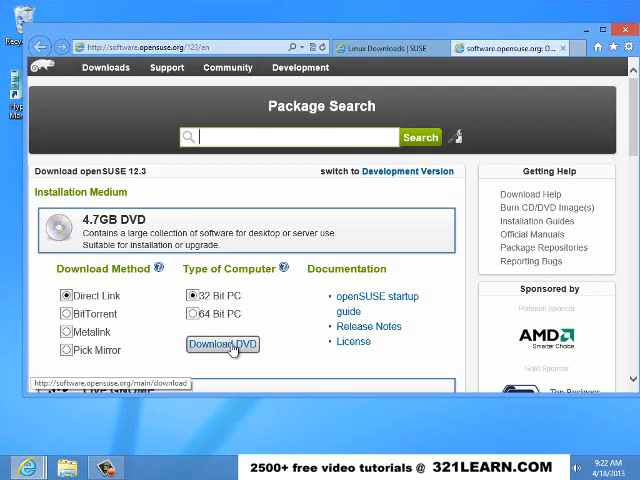
pyautogui.click(224, 344)
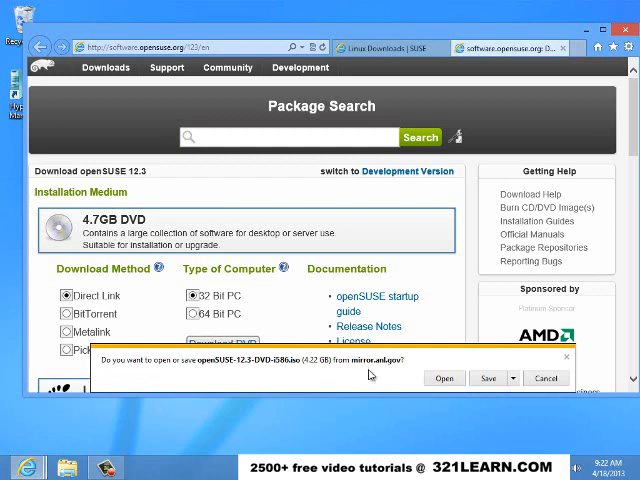
pyautogui.moveTo(280, 364)
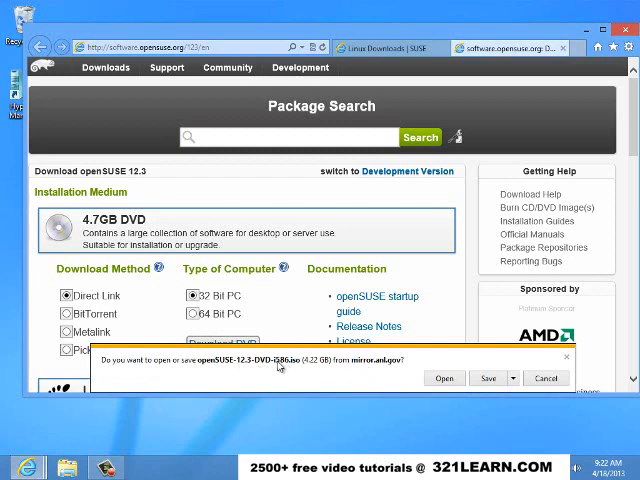
pyautogui.moveTo(378, 368)
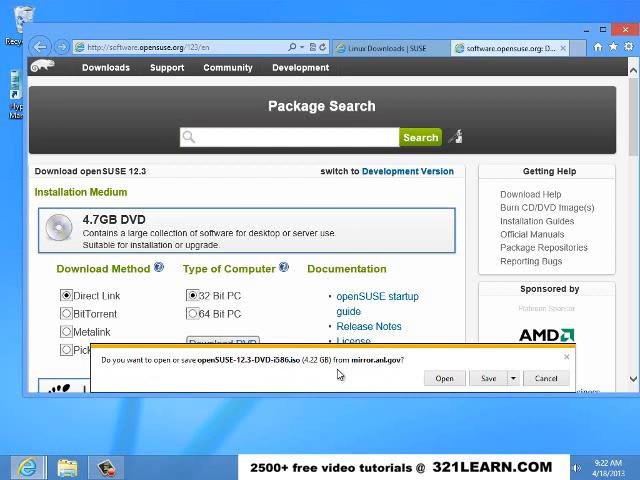
pyautogui.moveTo(392, 368)
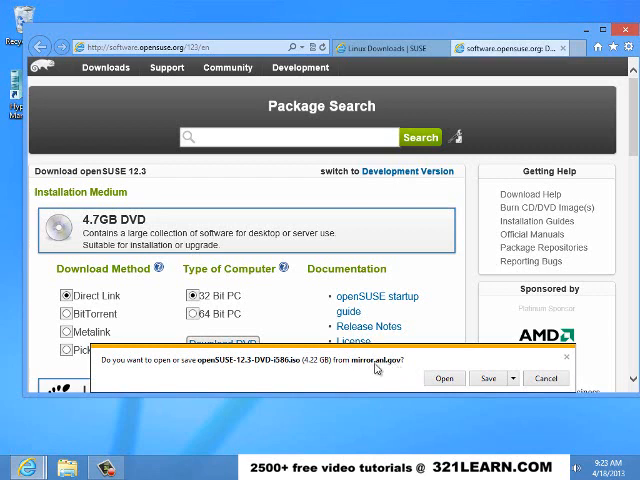
pyautogui.moveTo(396, 368)
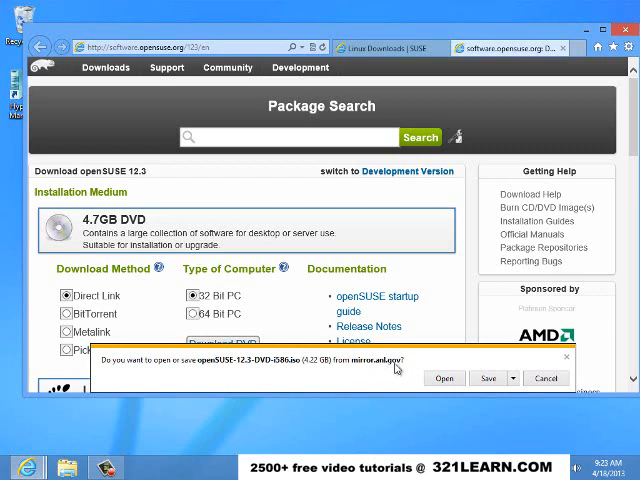
pyautogui.moveTo(222, 364)
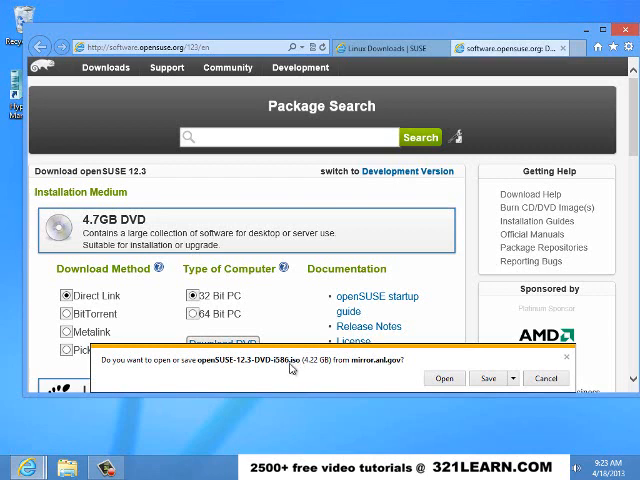
pyautogui.moveTo(298, 364)
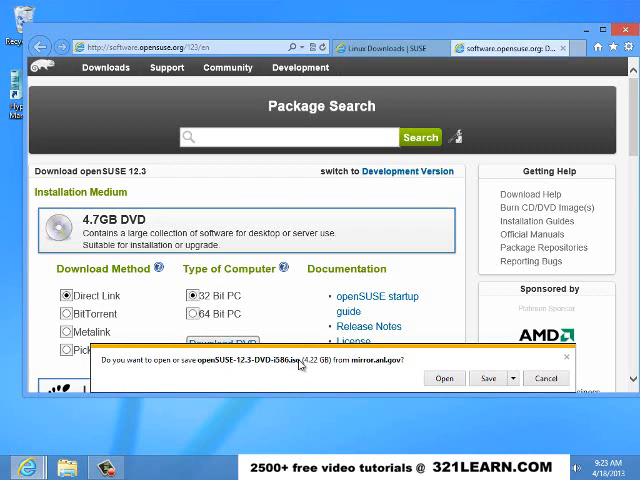
pyautogui.moveTo(152, 448)
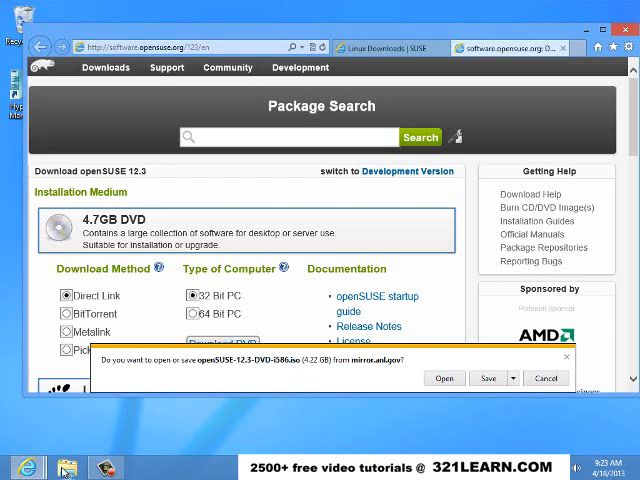
pyautogui.moveTo(294, 366)
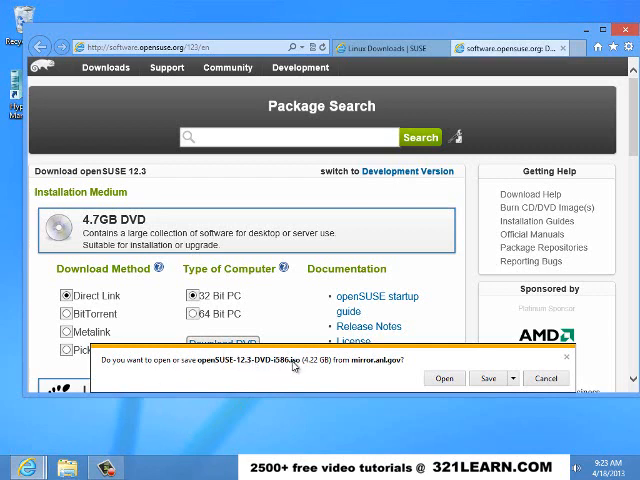
pyautogui.moveTo(338, 368)
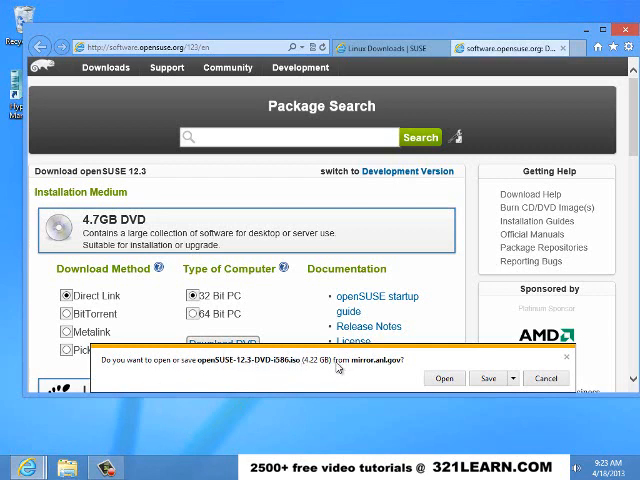